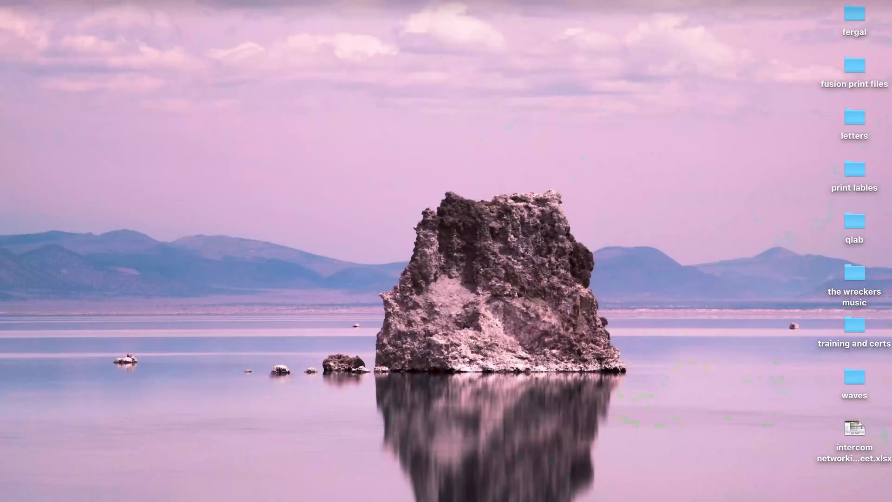
Launch Dante Controller from Spotlight by searching "dante Controller".
{"action": "key", "text": "cmd+space"}
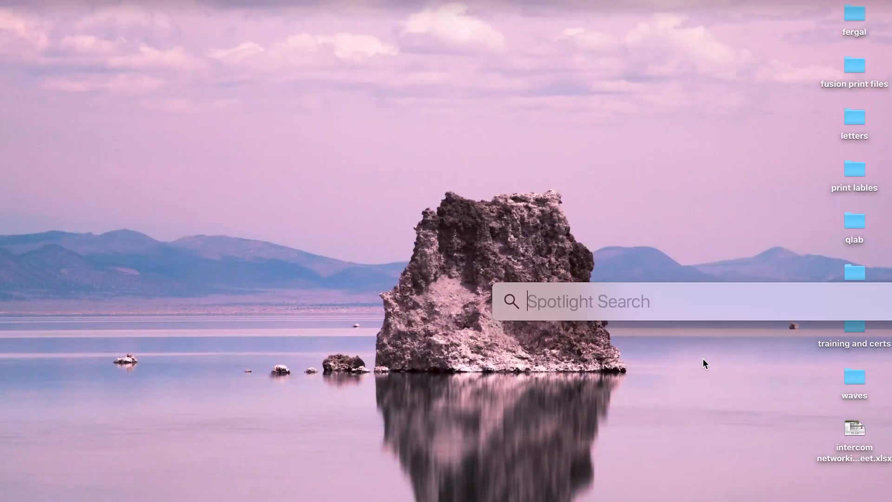
{"action": "type", "text": "dante Controller"}
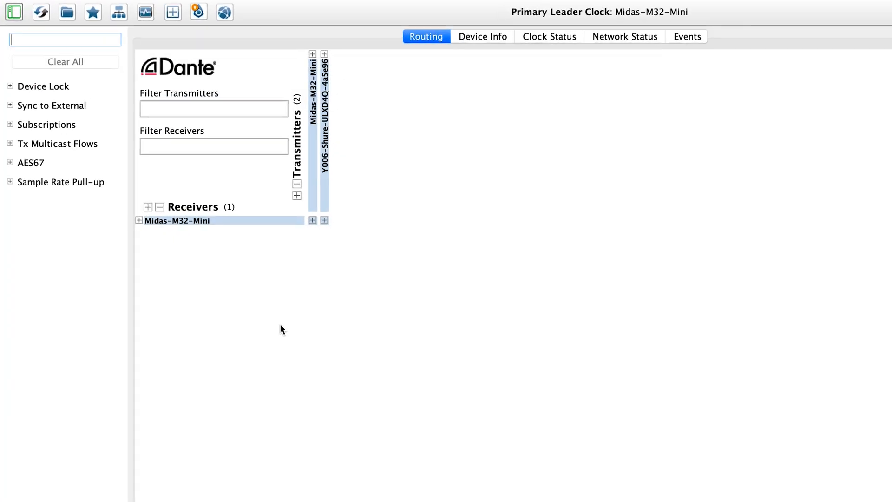
{"action": "left_click", "coordinate": [176, 221]}
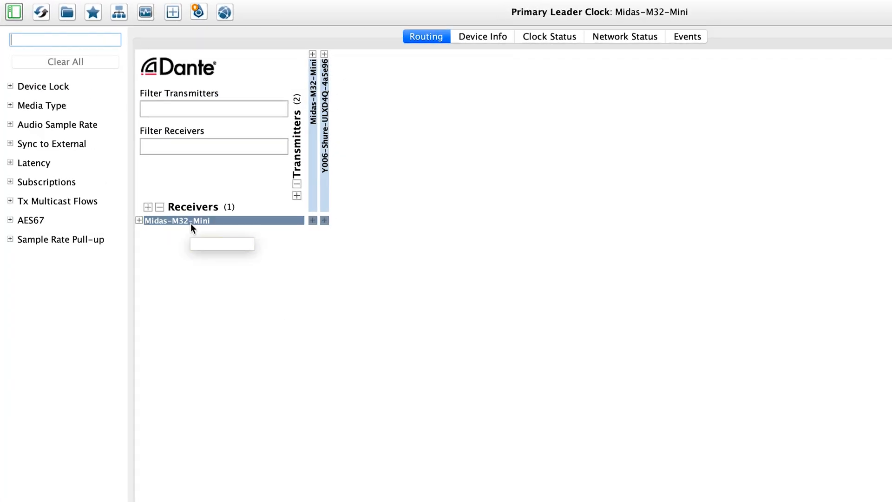
{"action": "mouse_move", "coordinate": [325, 179]}
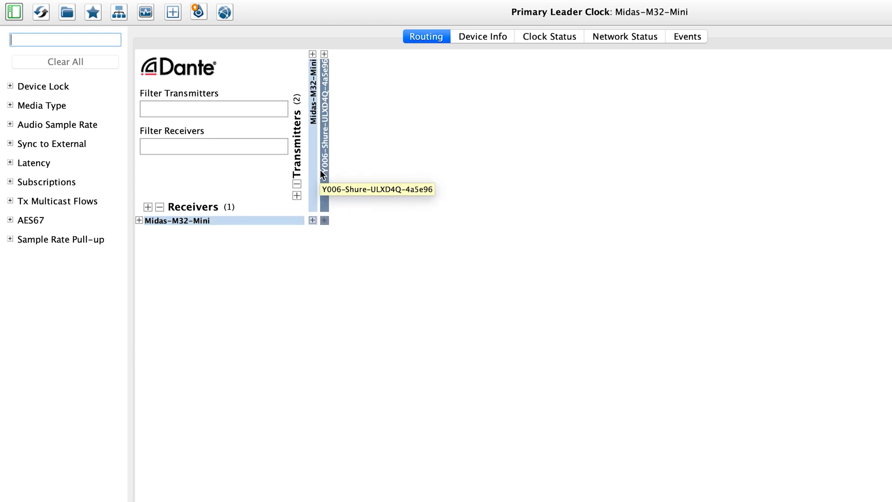
{"action": "mouse_move", "coordinate": [379, 307]}
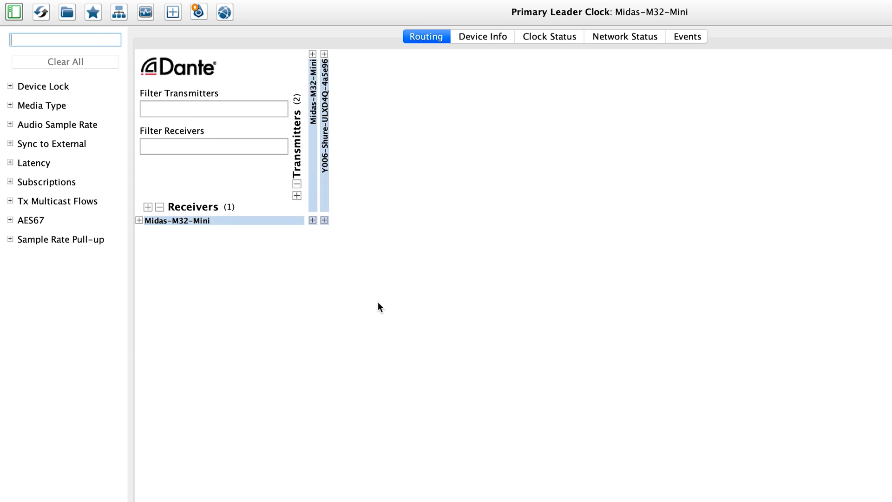
{"action": "mouse_move", "coordinate": [326, 152]}
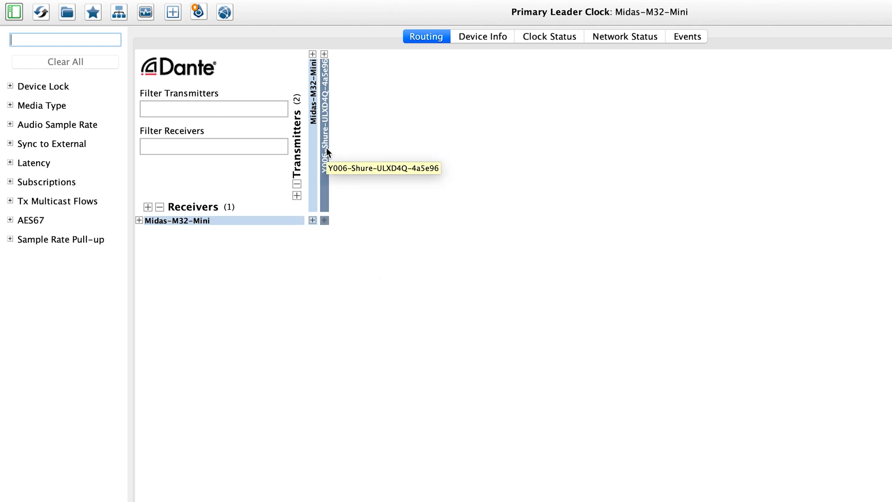
Expand the Shure/Midas channels and subscribe Shure 01–04 to Midas inputs 01–04 with green checks.
{"action": "left_click", "coordinate": [139, 221]}
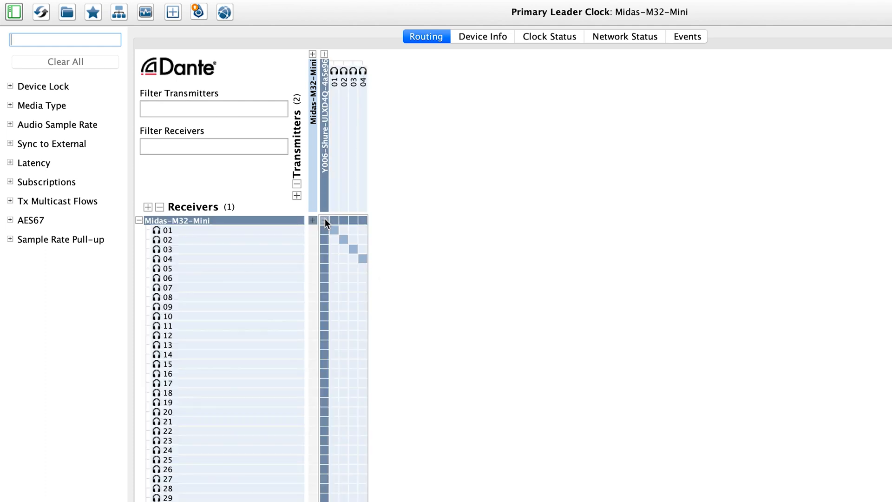
{"action": "left_click", "coordinate": [312, 220]}
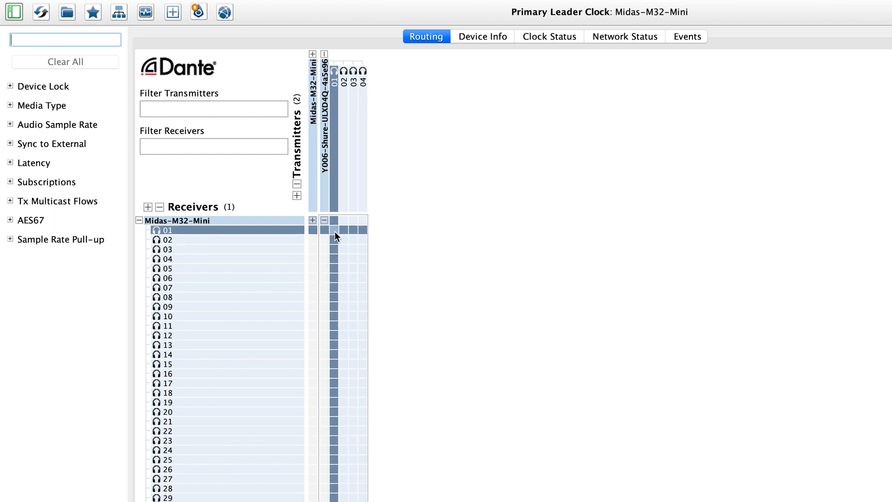
{"action": "mouse_move", "coordinate": [335, 229]}
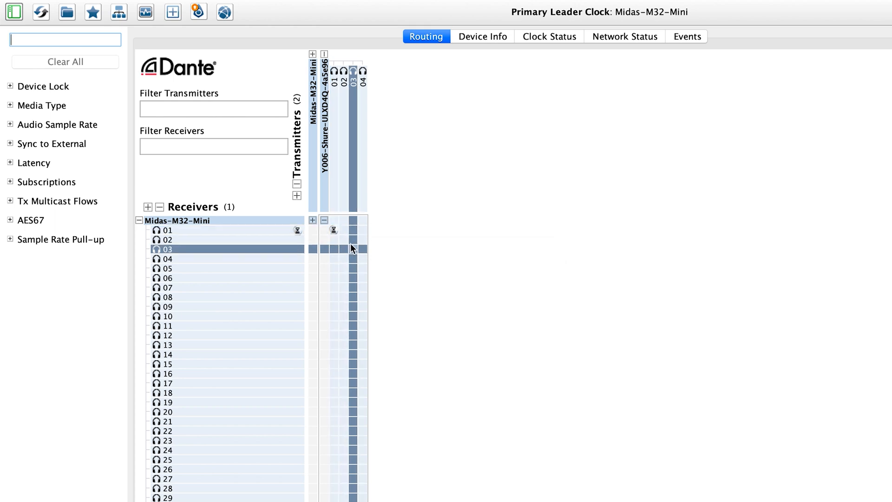
{"action": "left_click", "coordinate": [361, 259]}
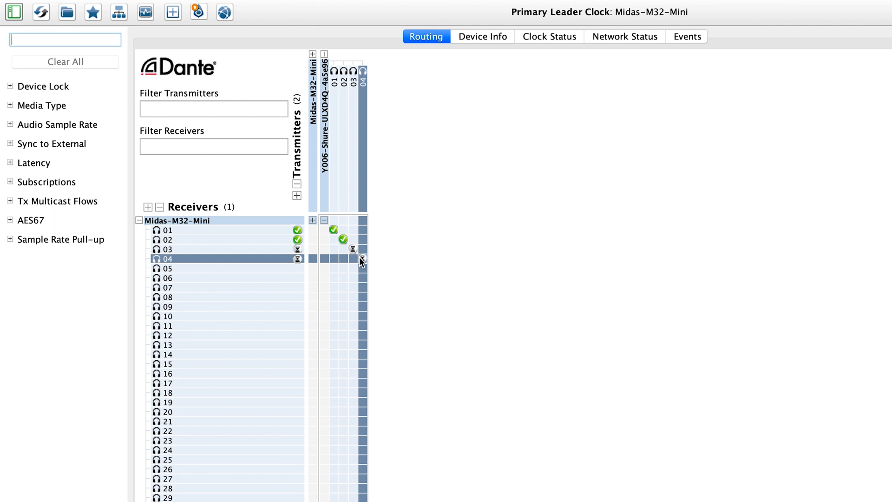
{"action": "left_click", "coordinate": [362, 259]}
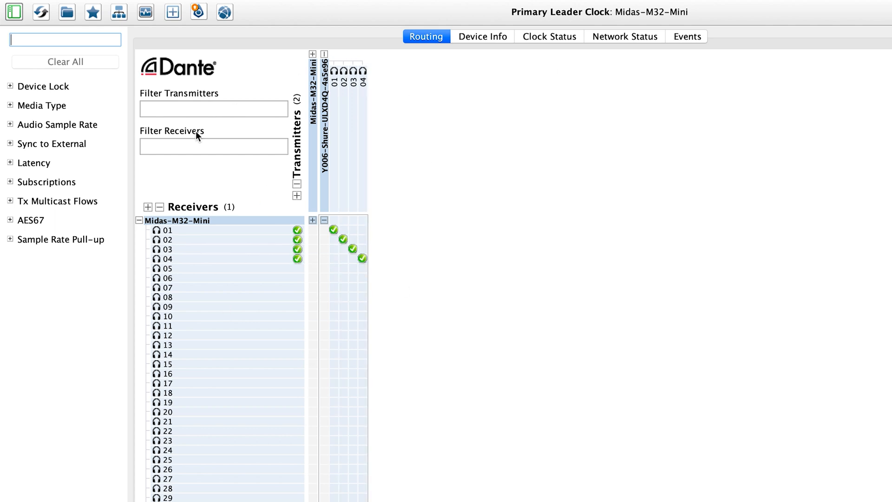
{"action": "left_click", "coordinate": [166, 230]}
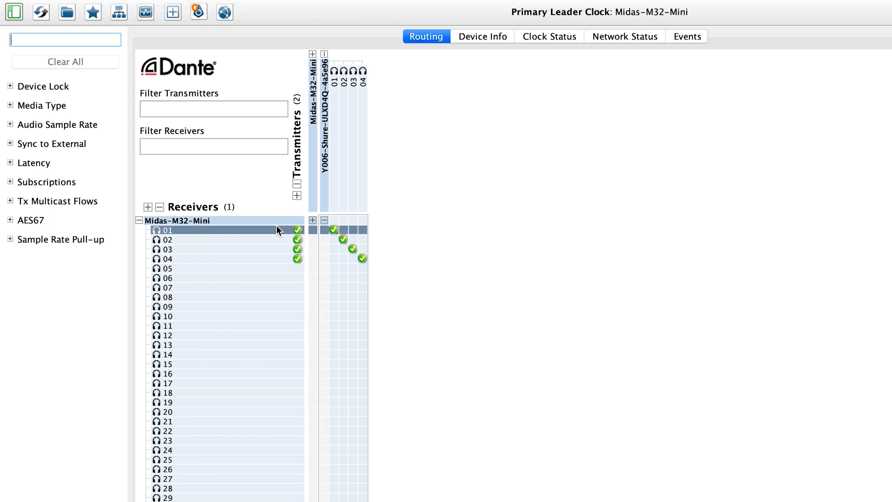